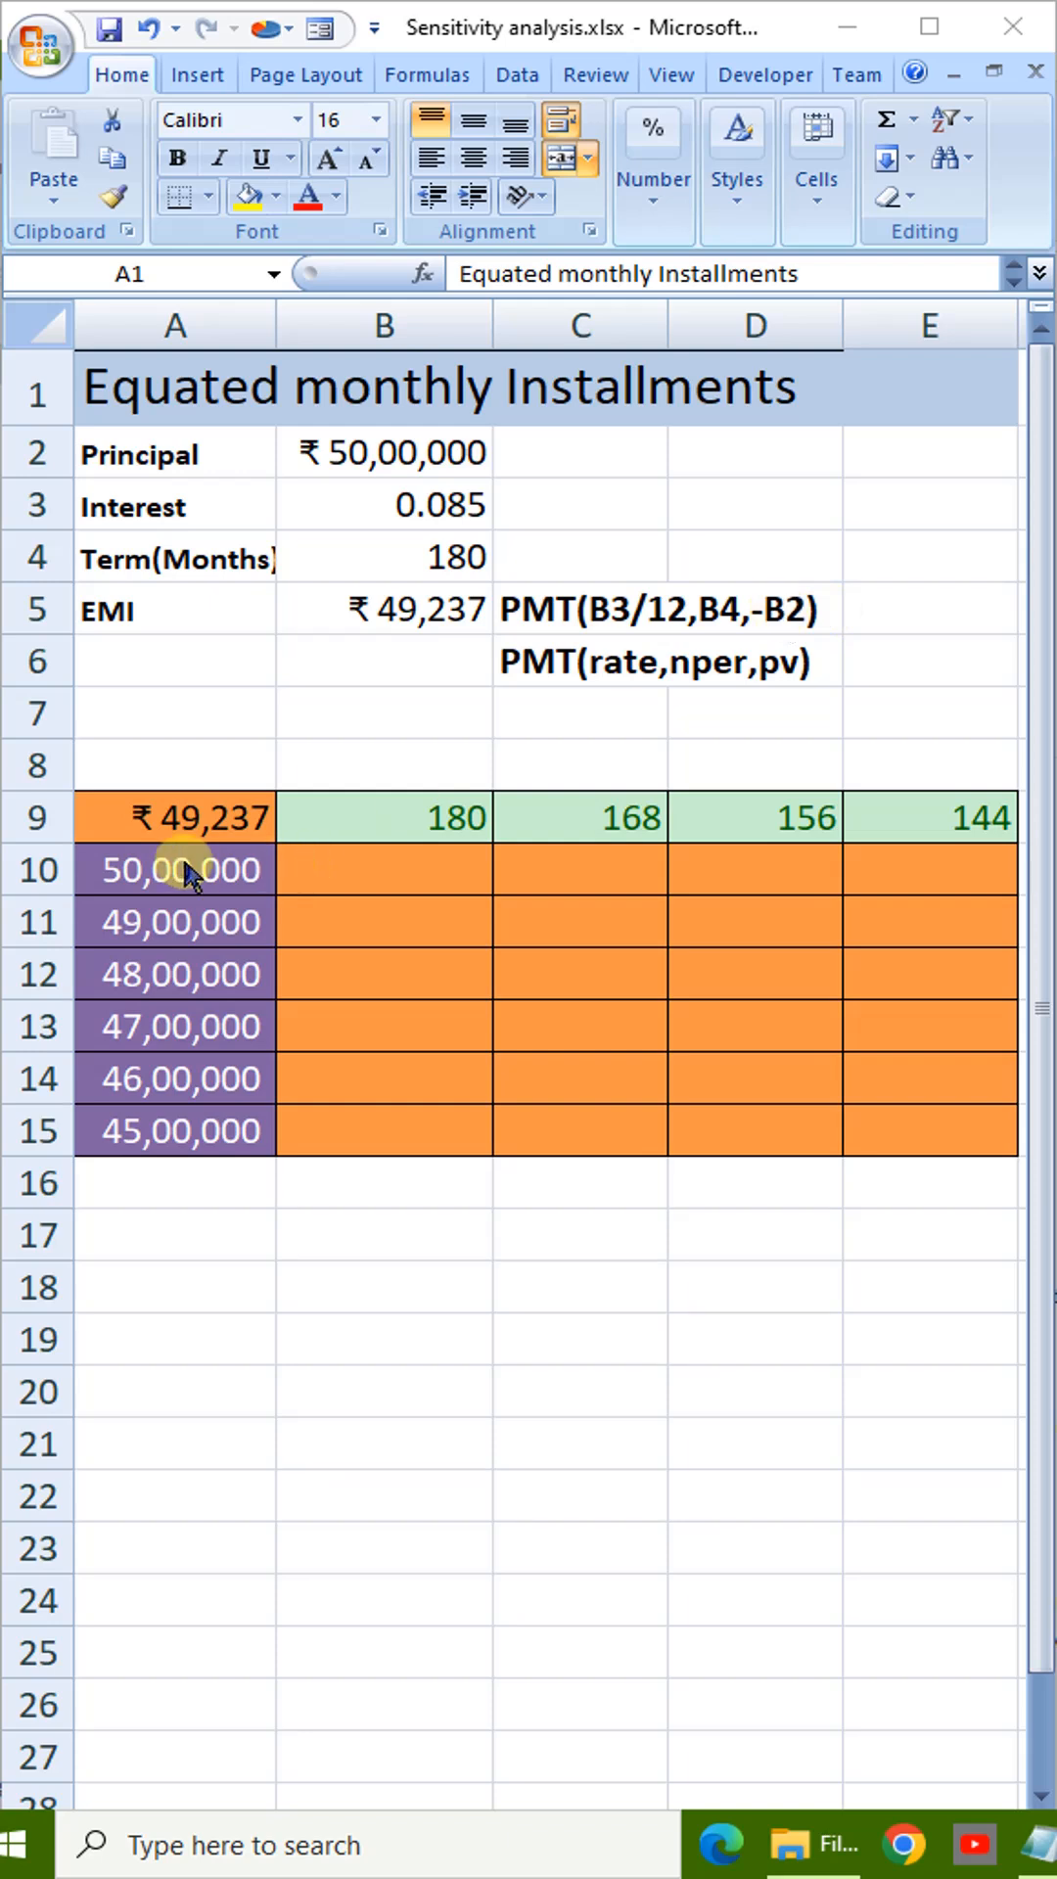
mouse_move(465, 850)
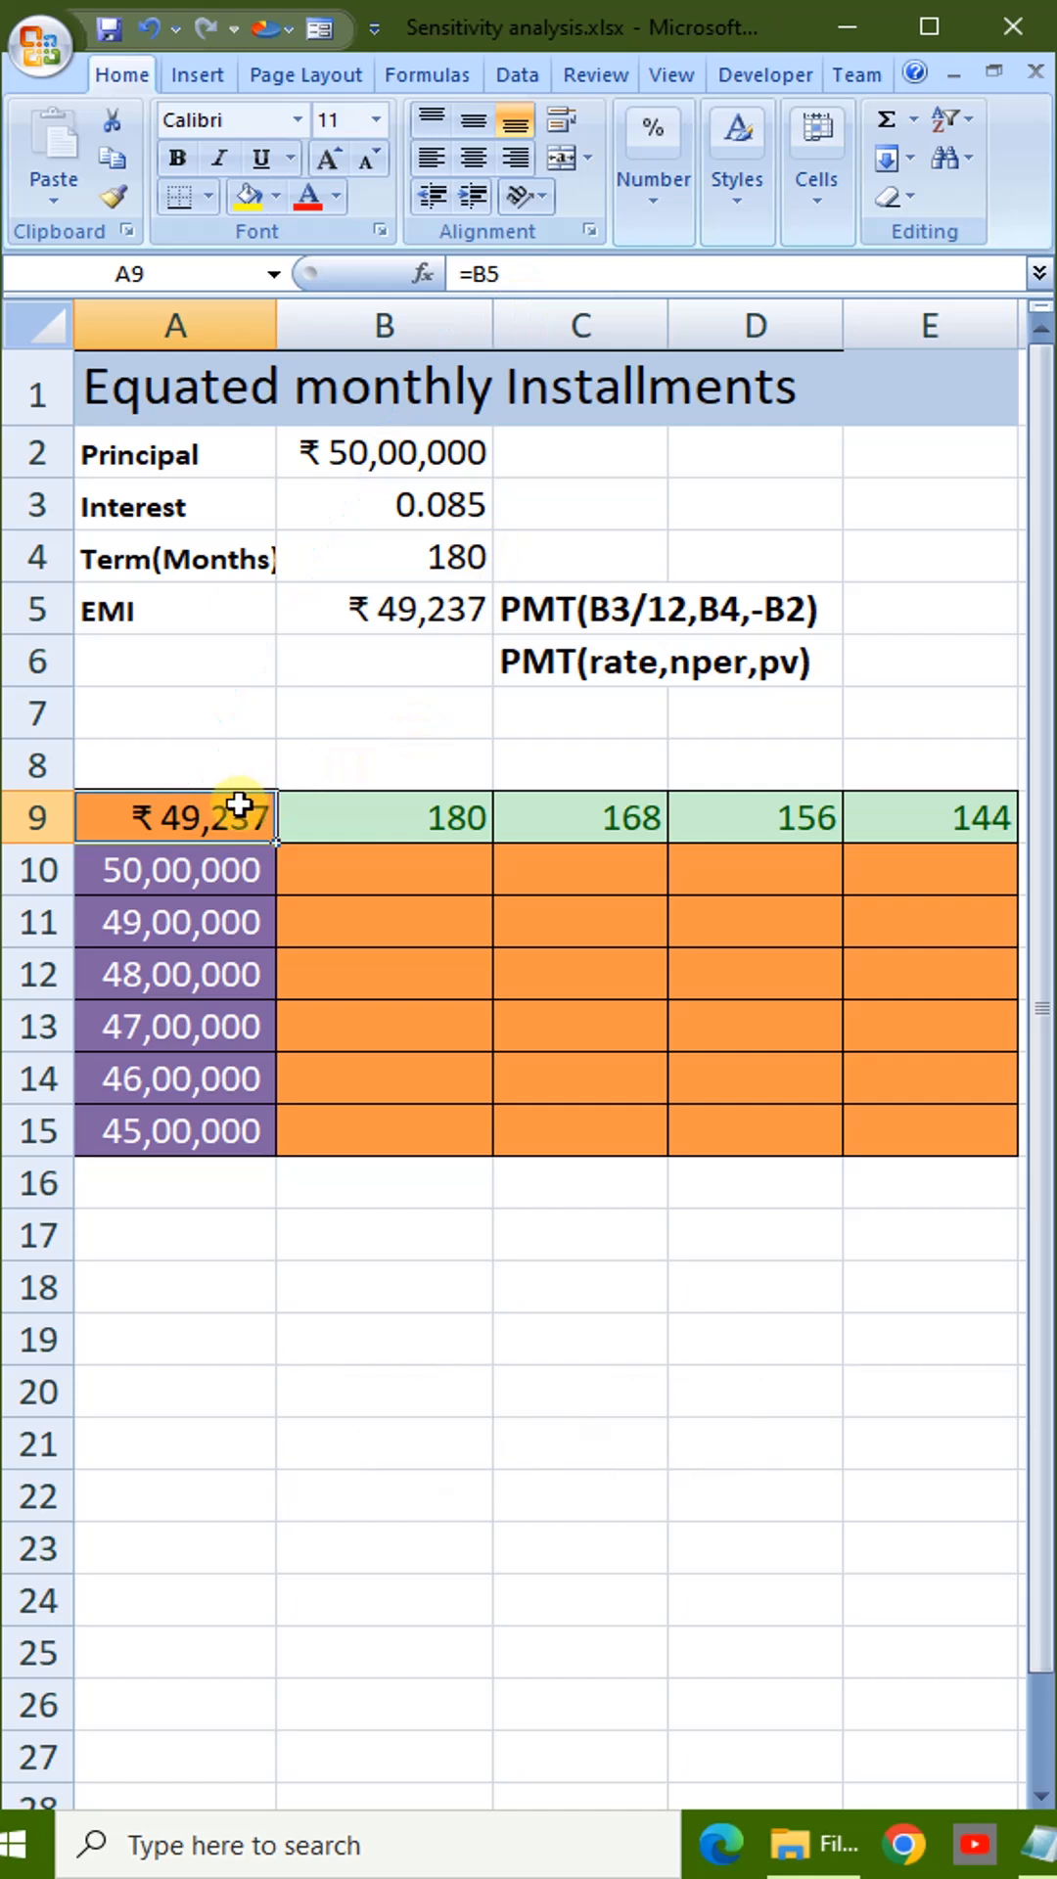
- Check the term headings (180 to 144) and select the table range A9:E15 including the EMI formula
click(384, 819)
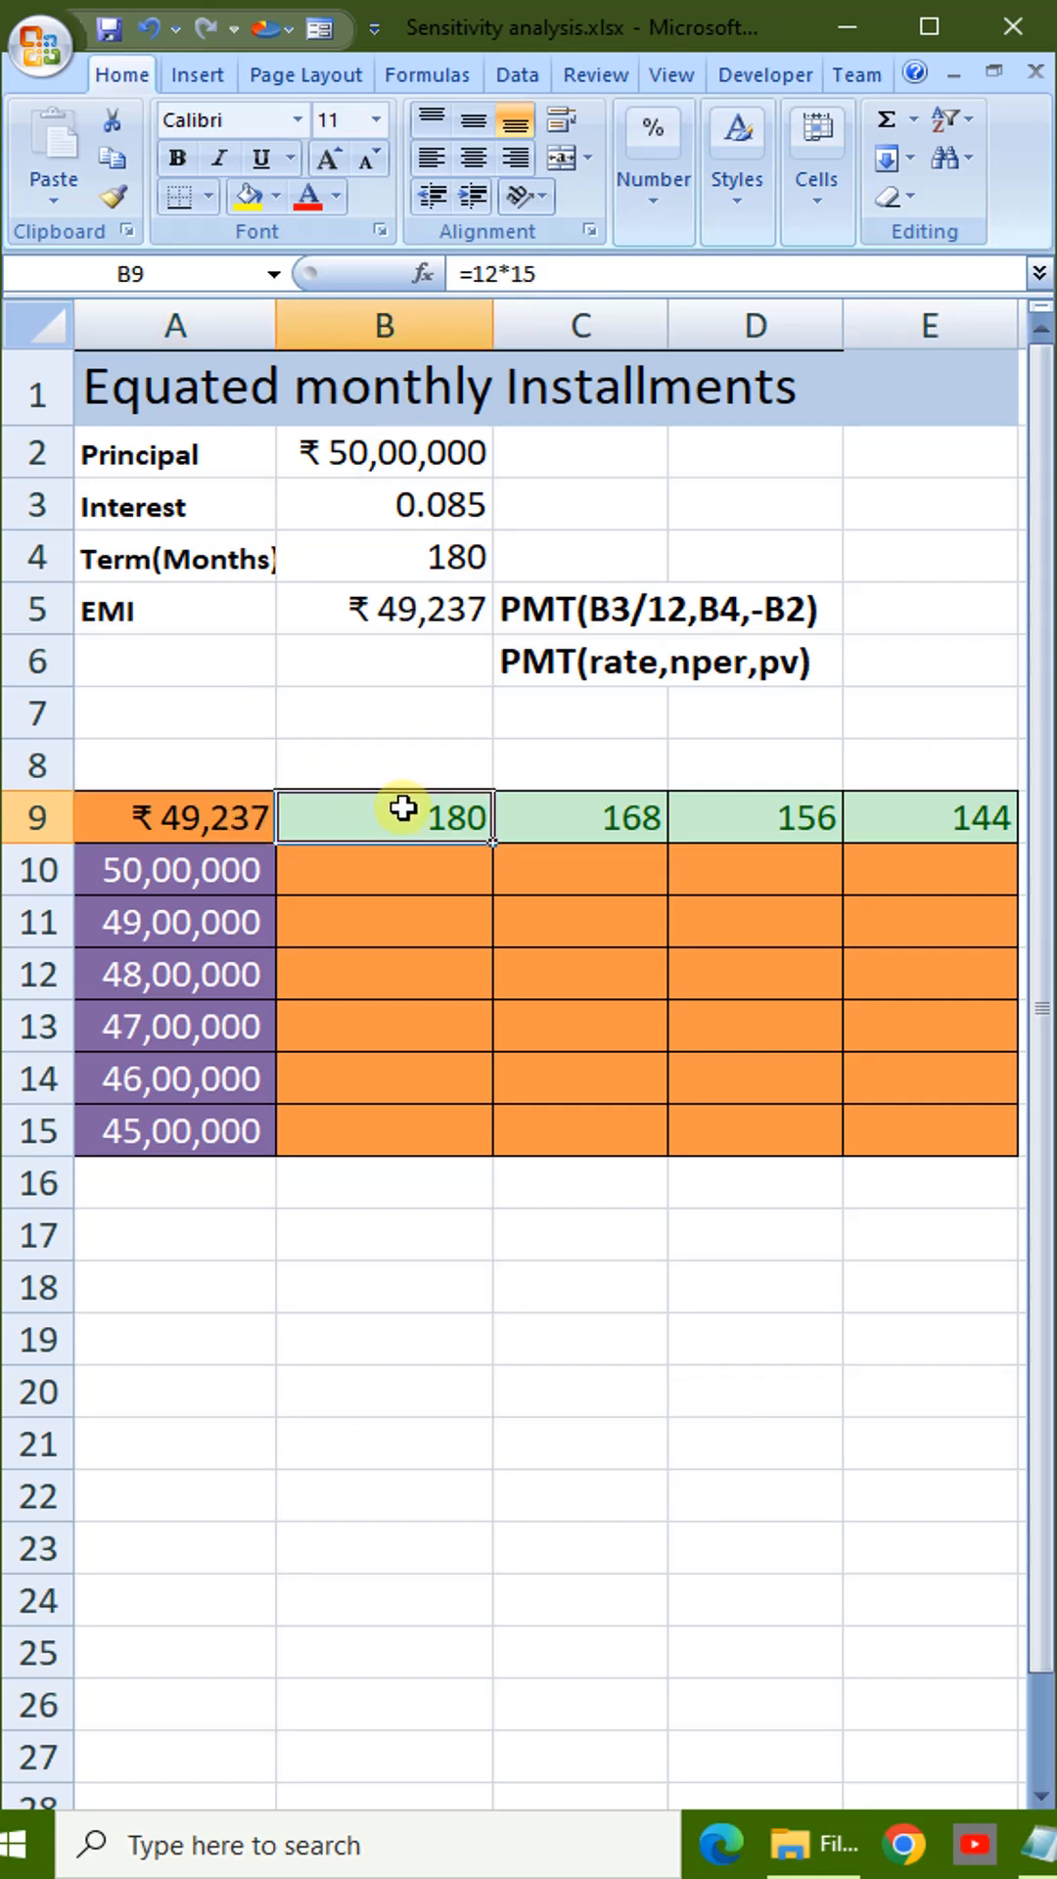
click(927, 817)
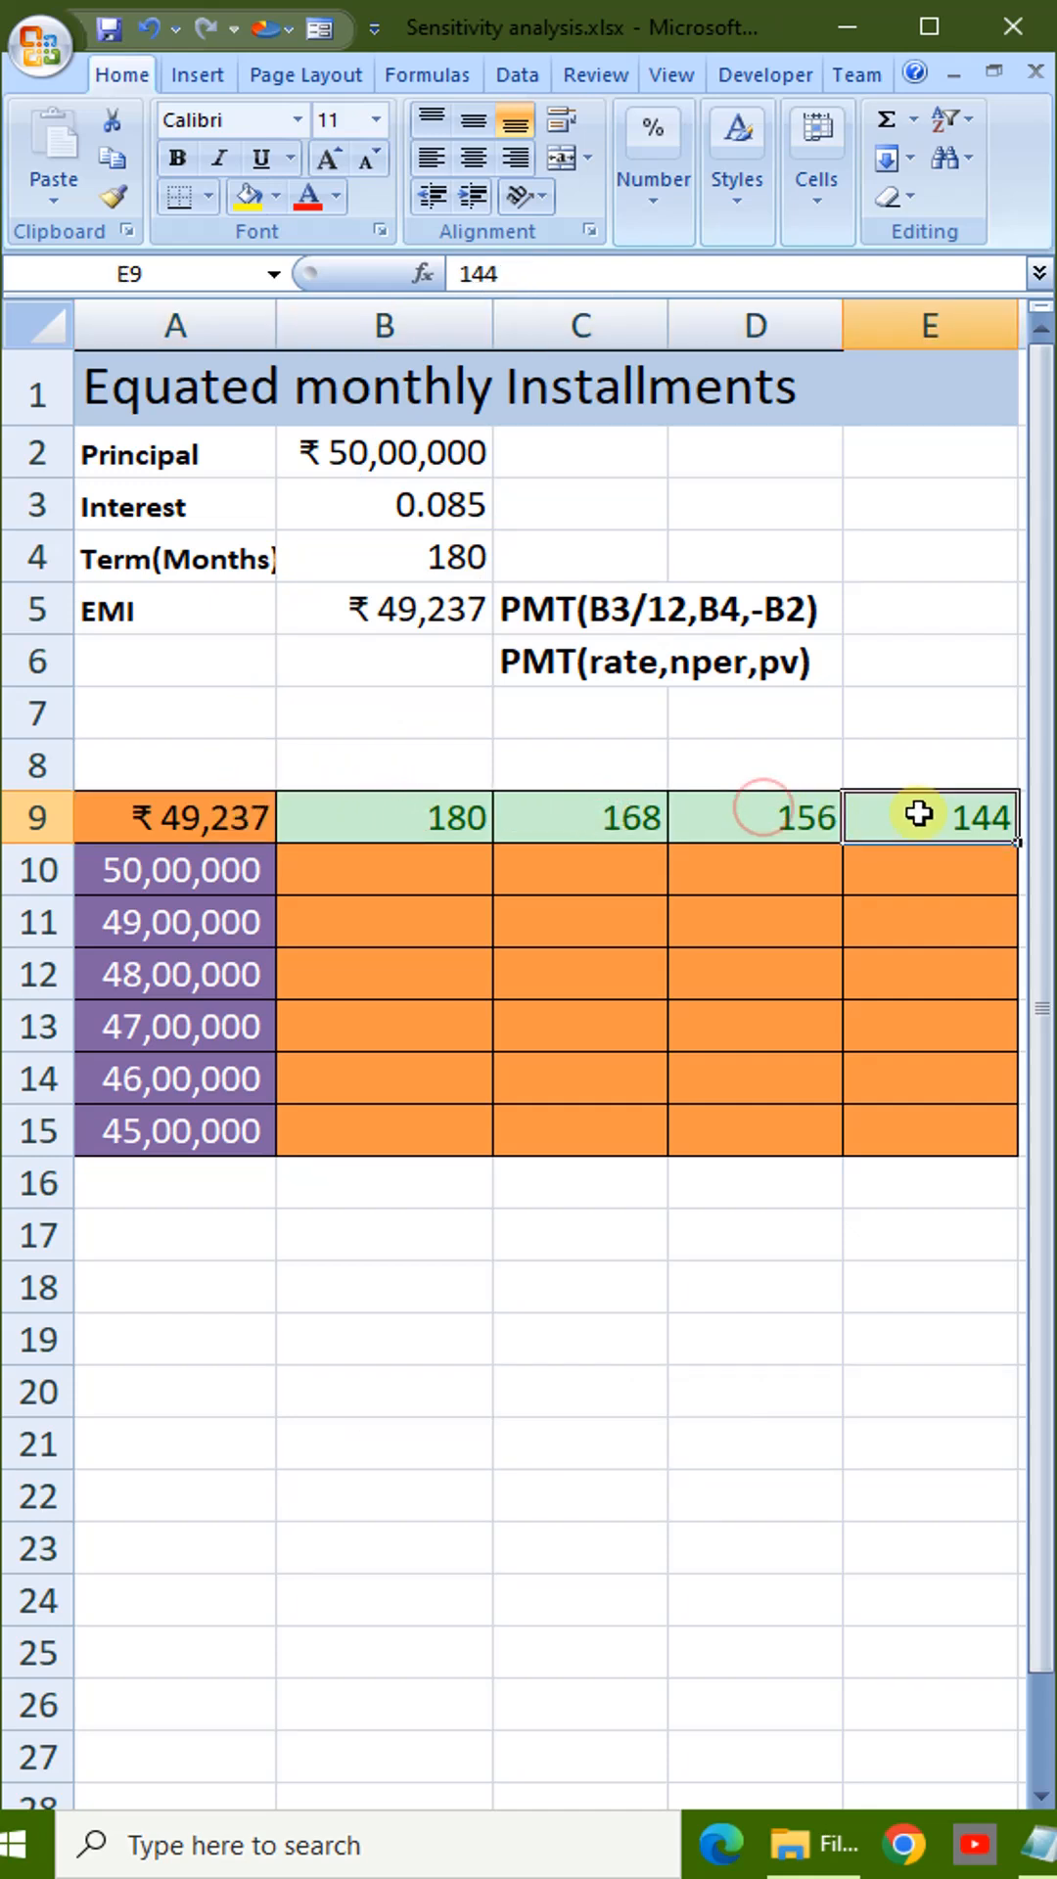
click(176, 871)
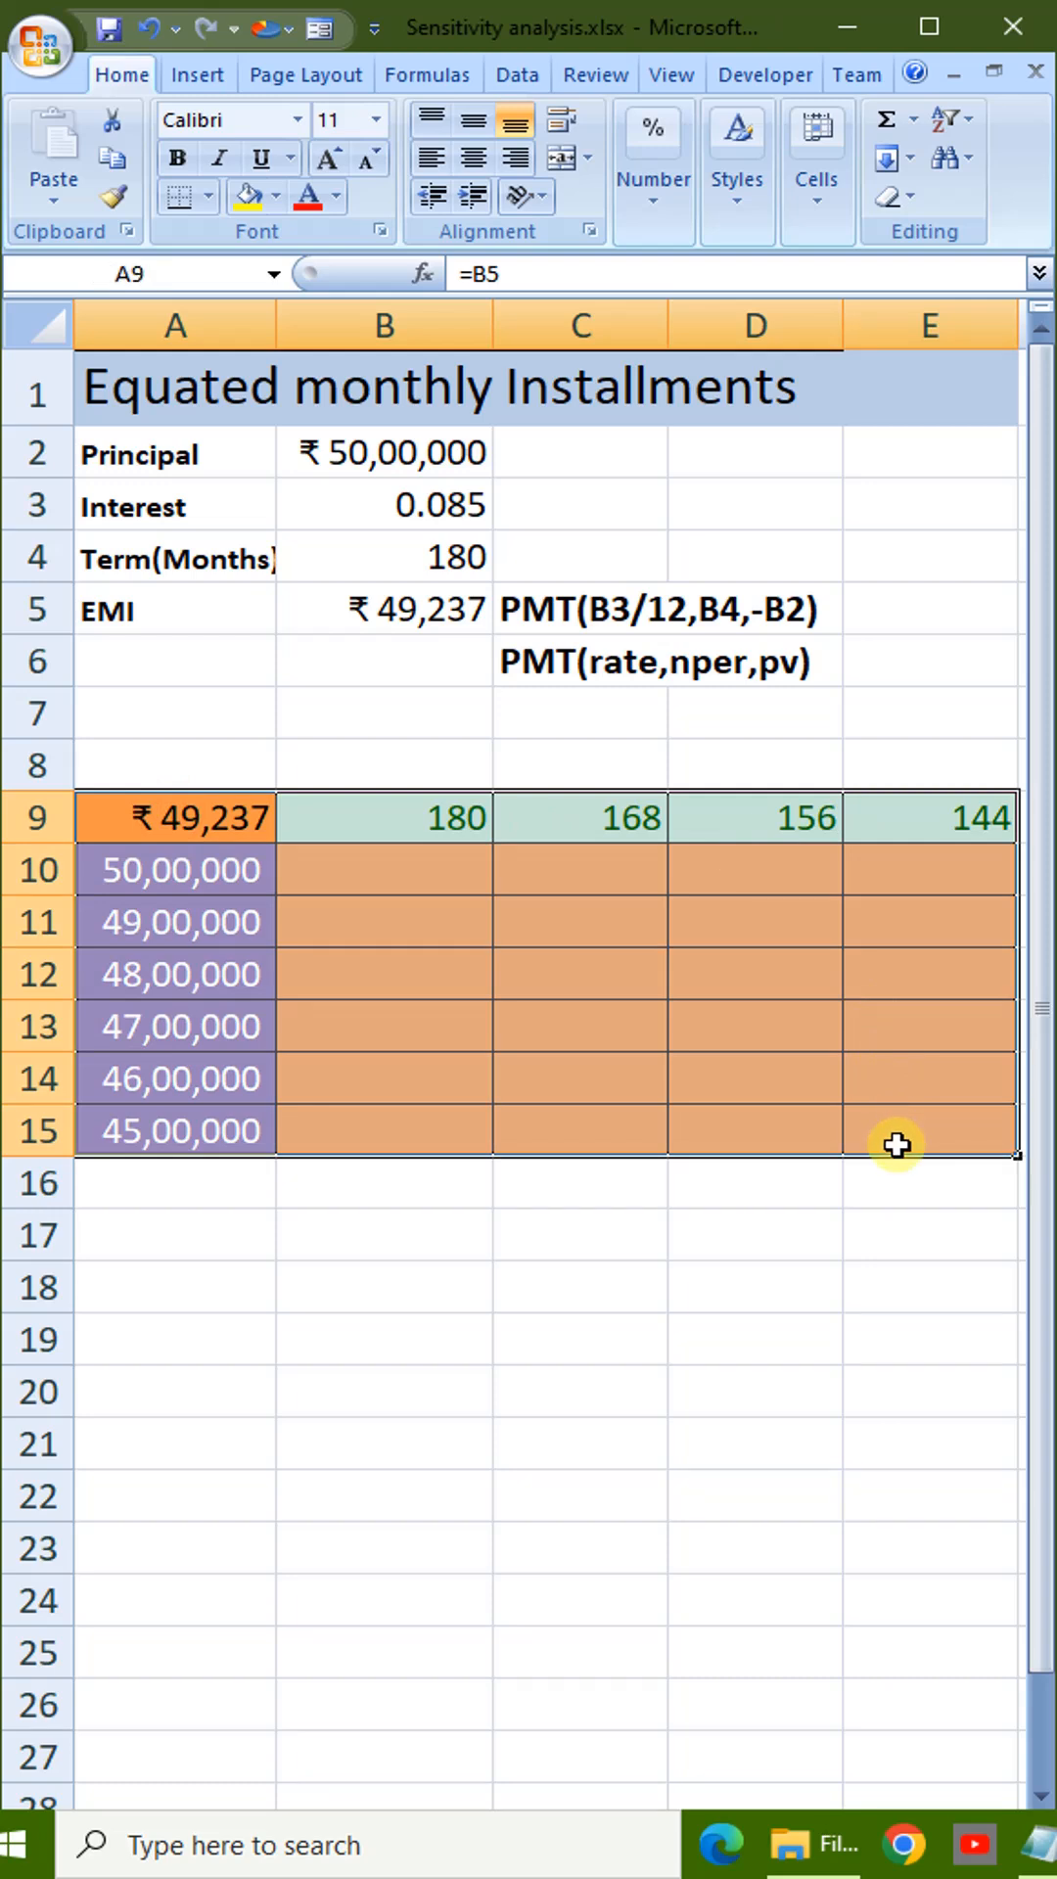
mouse_move(903, 1125)
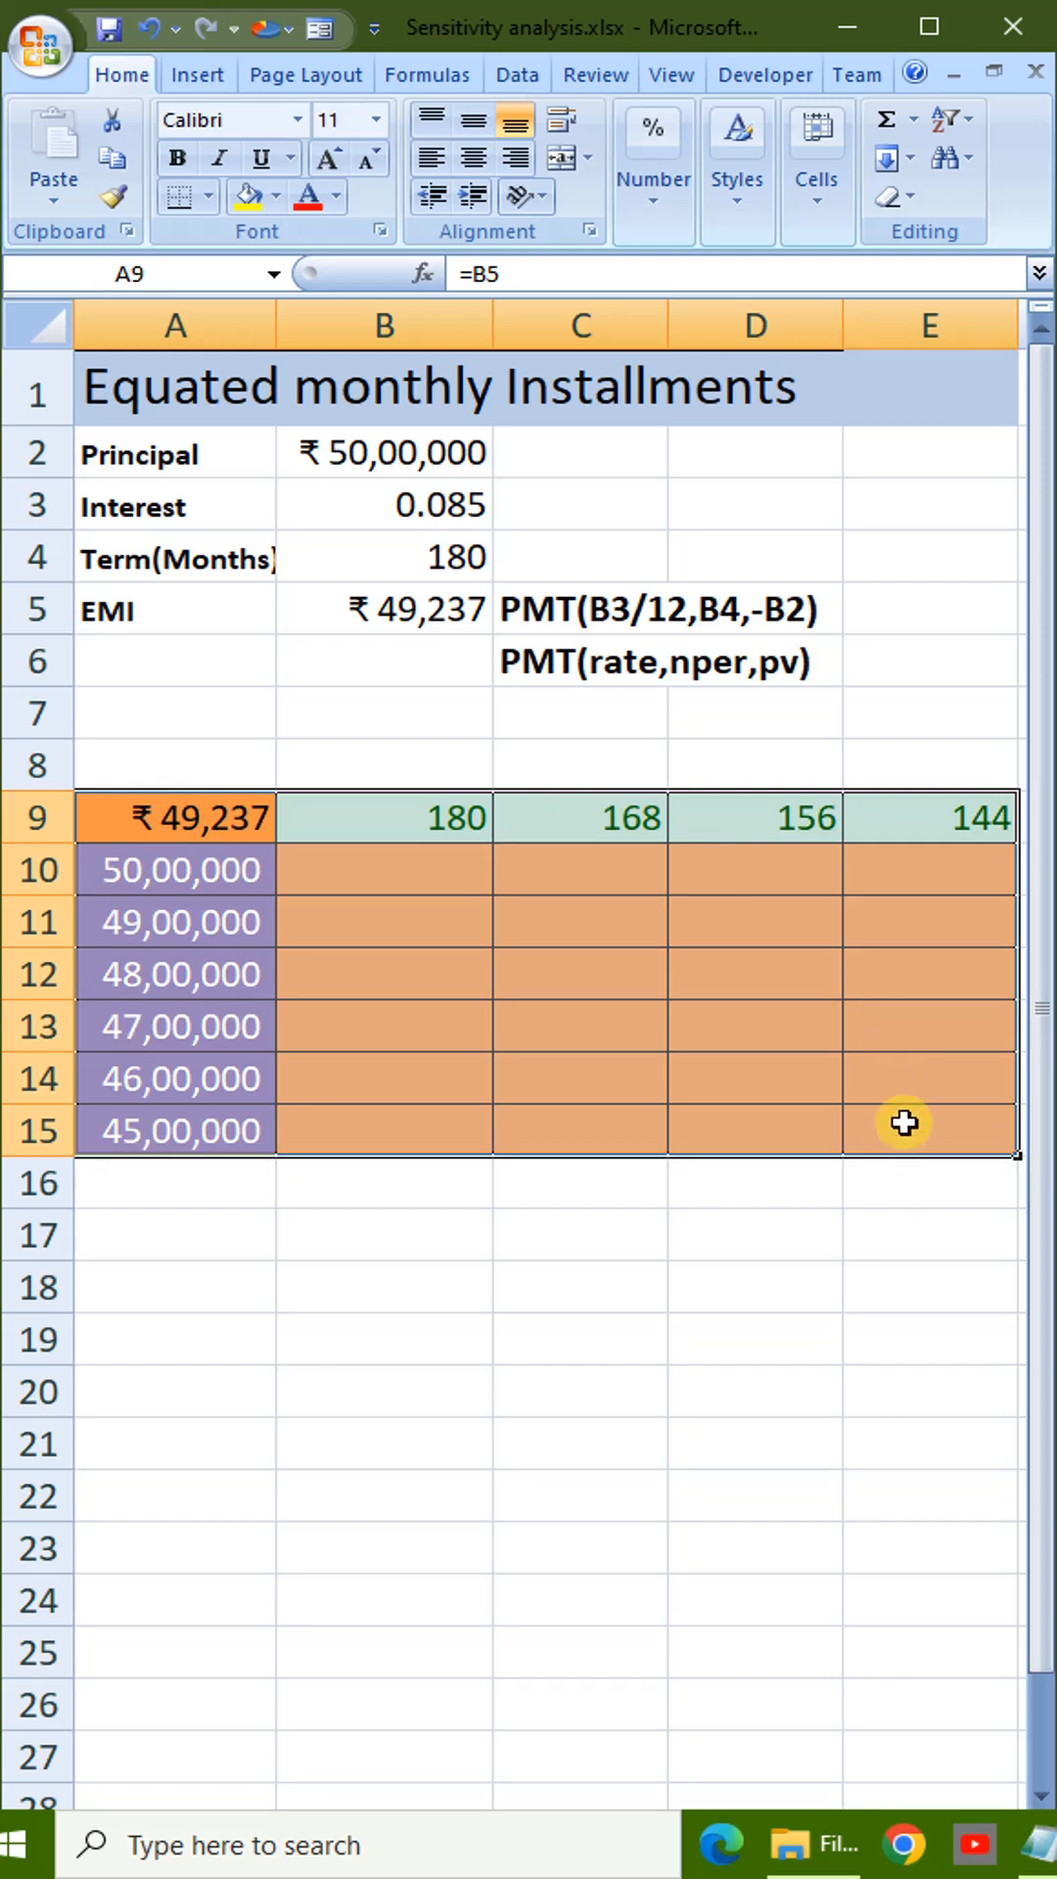
- Build a What-If Data Table with row input cell $B$4 and column input cell $B$2
click(517, 75)
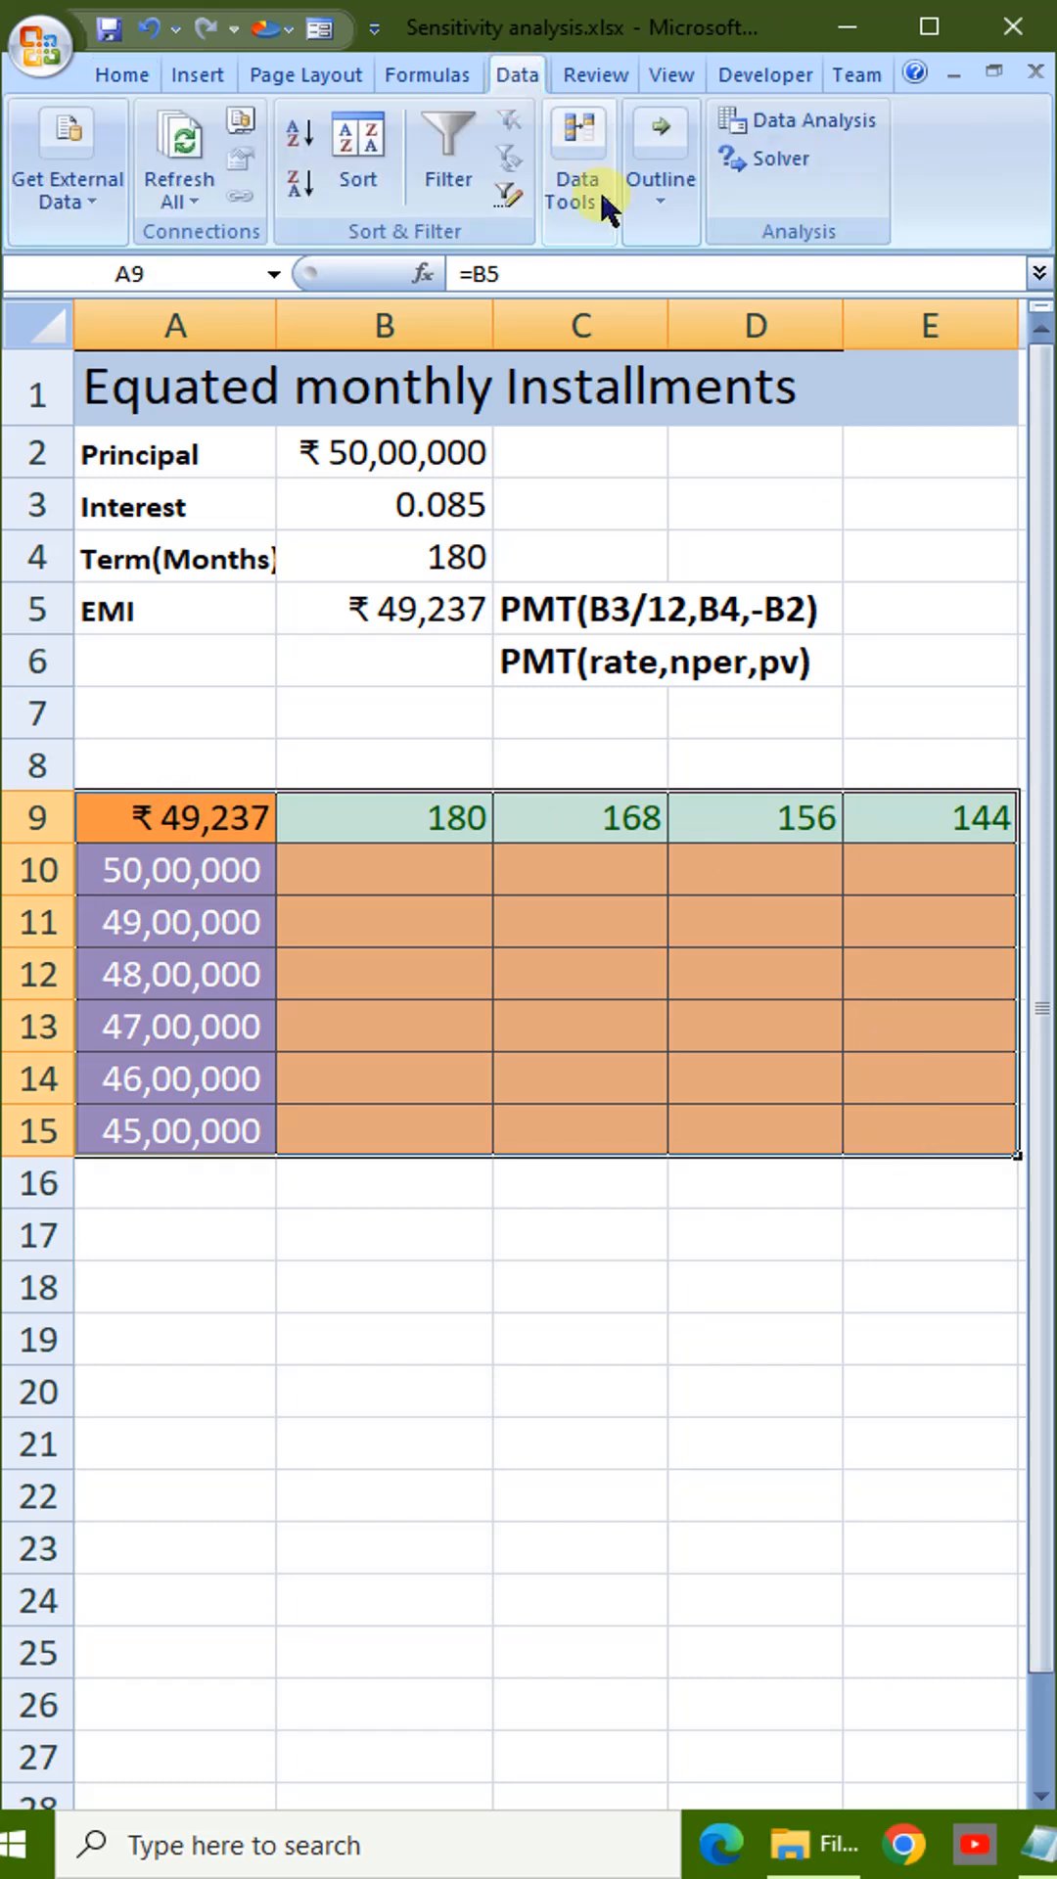
click(578, 155)
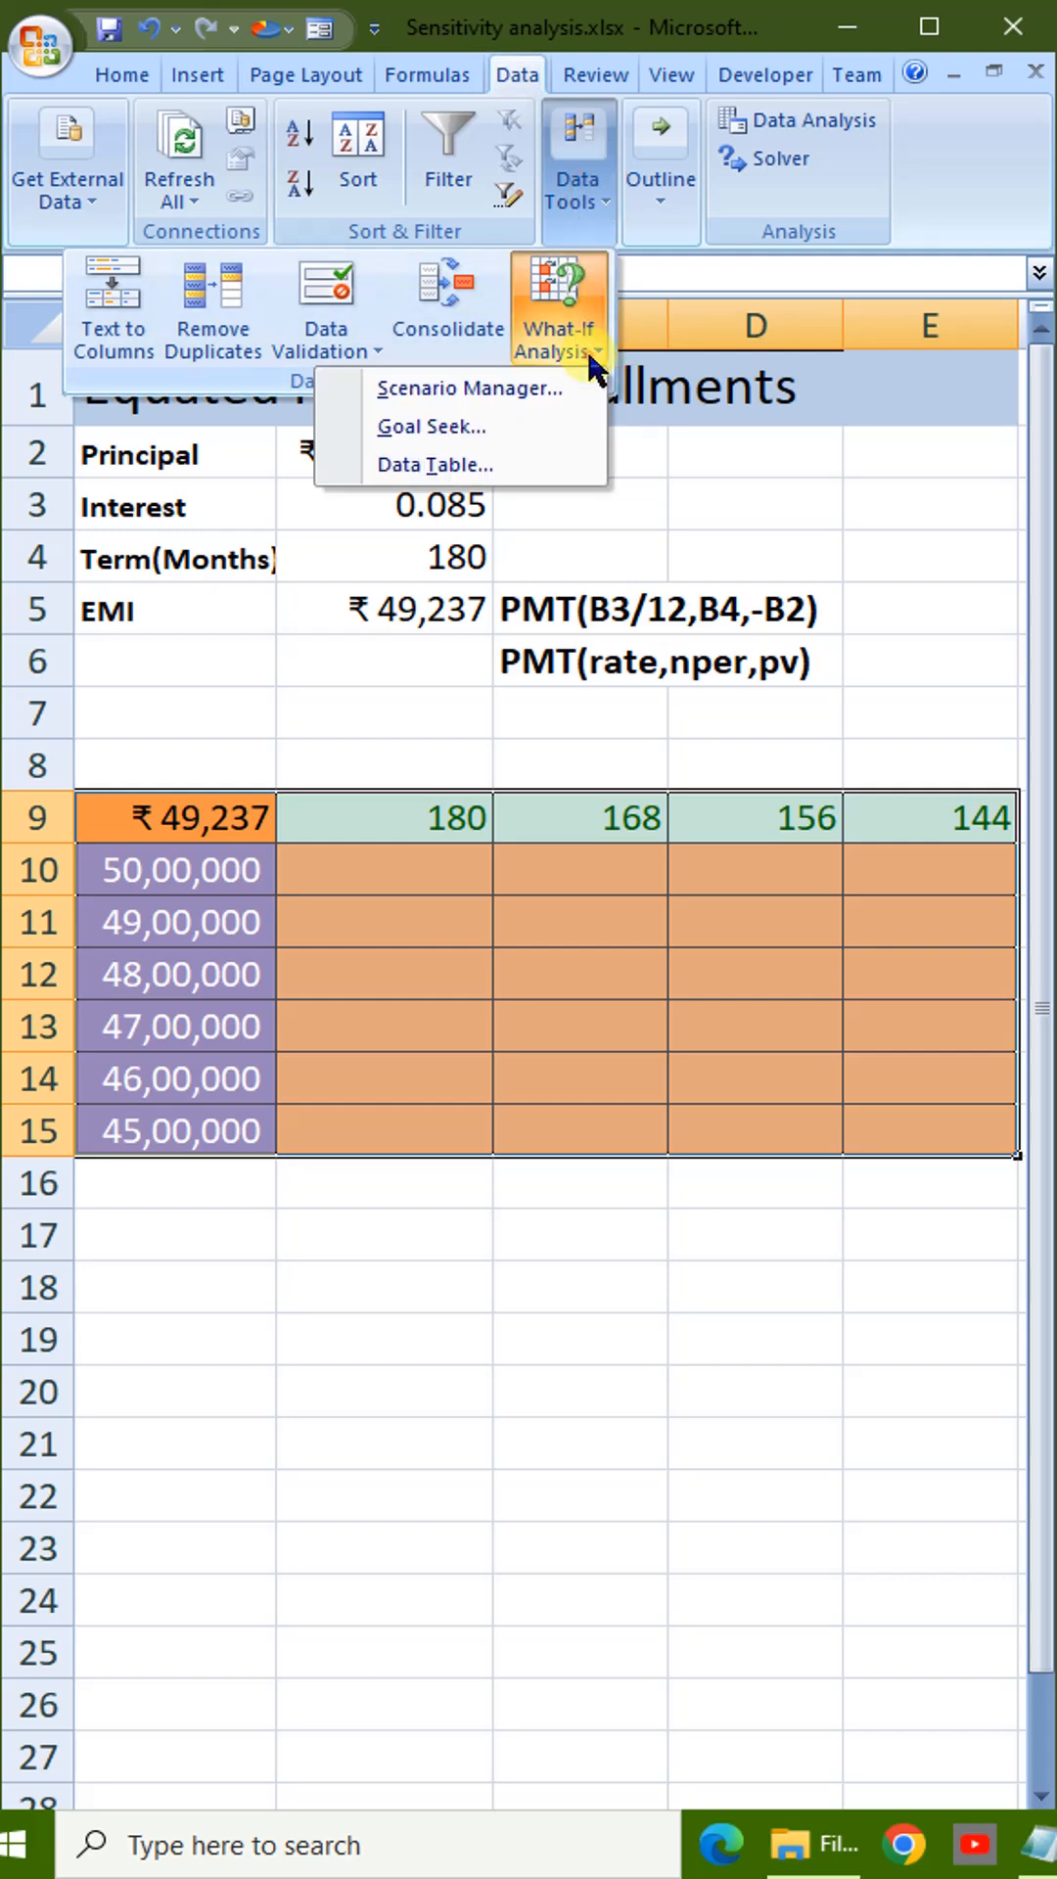
click(434, 464)
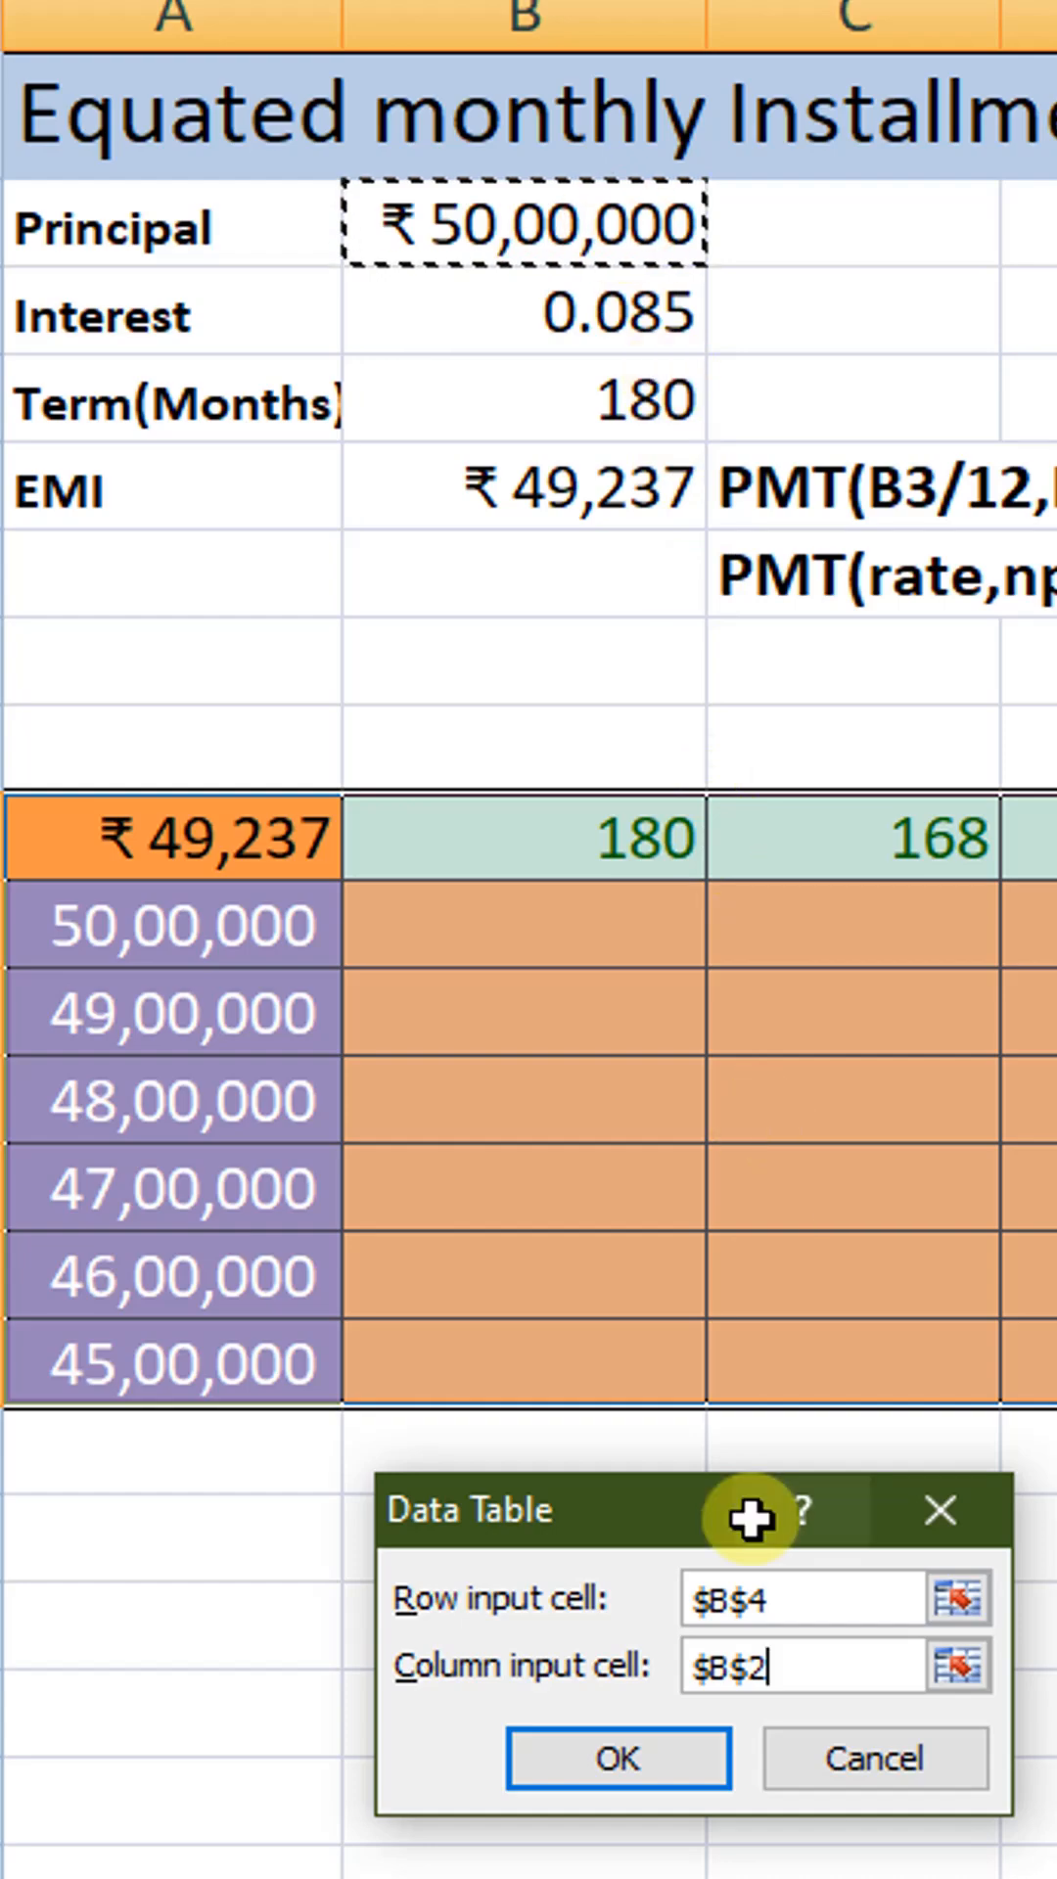
click(616, 1758)
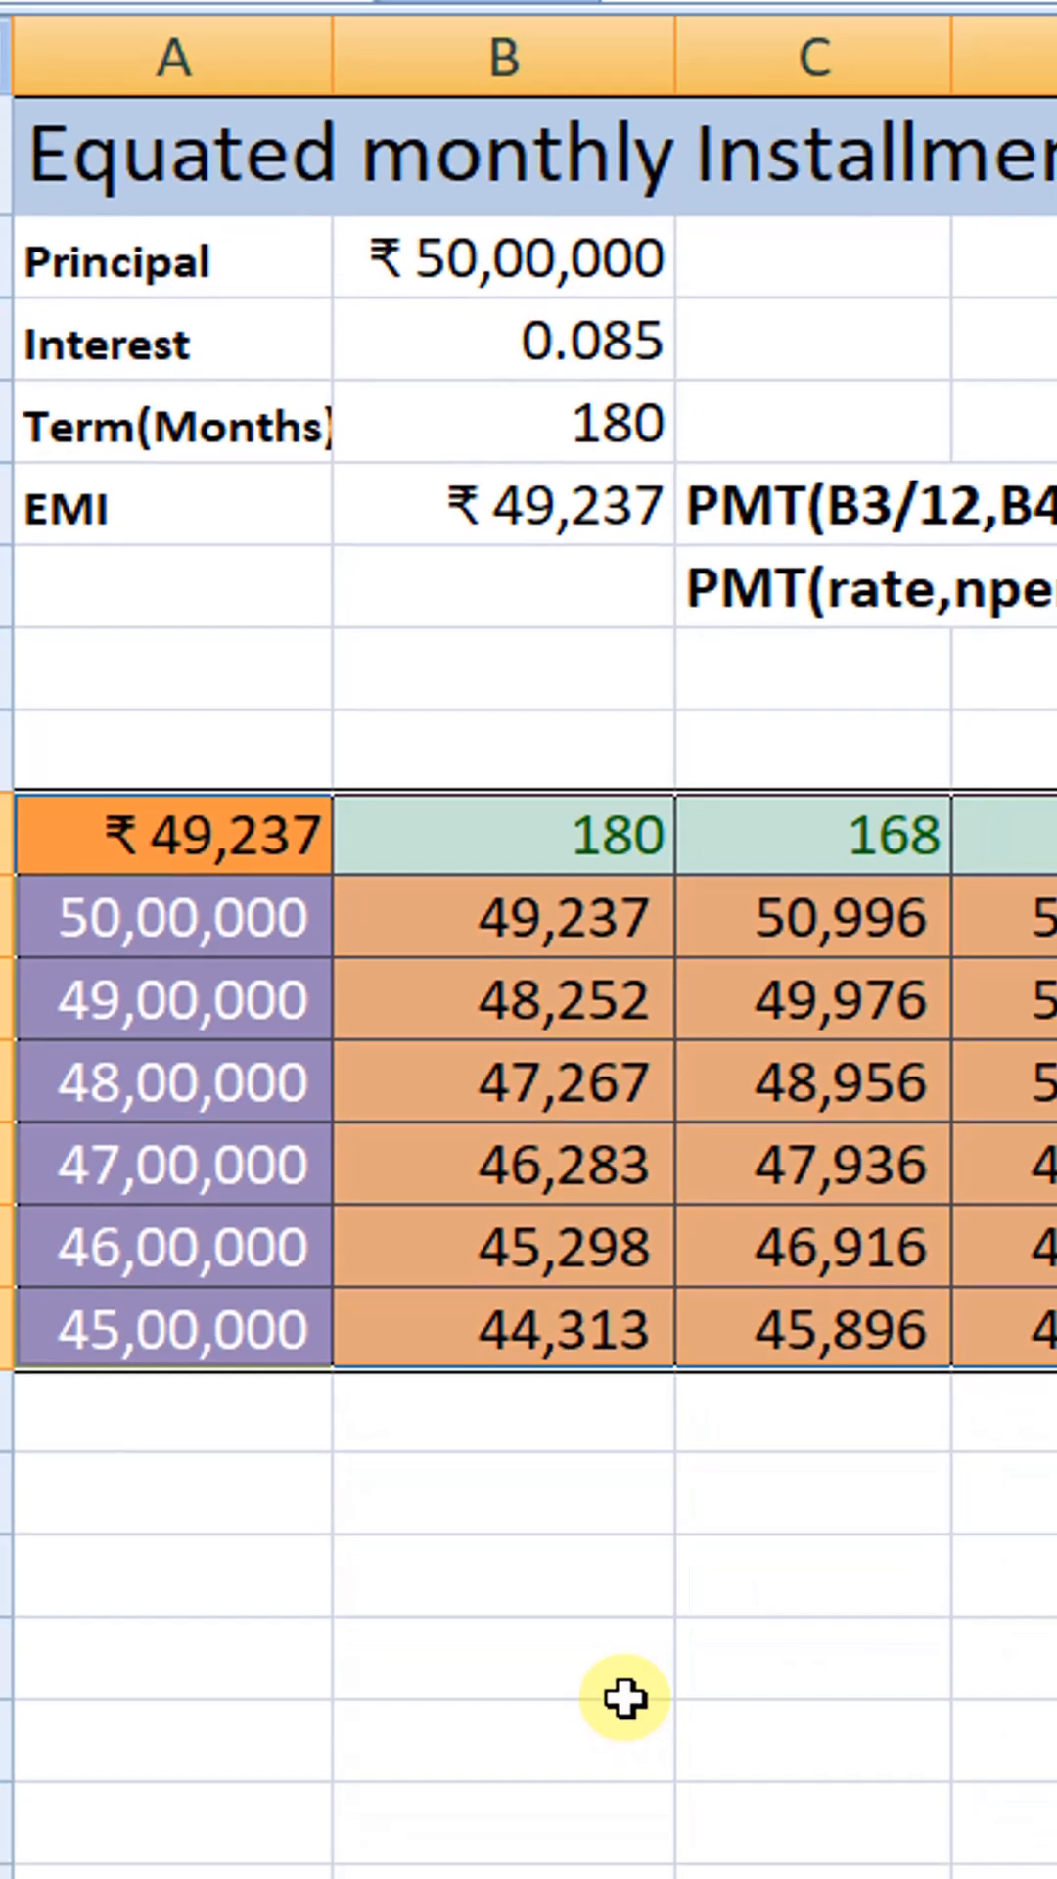